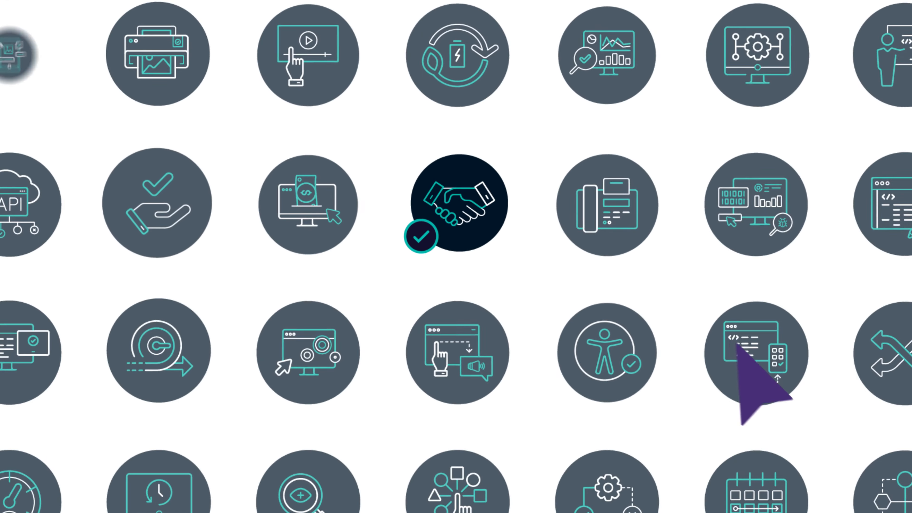
pyautogui.click(749, 361)
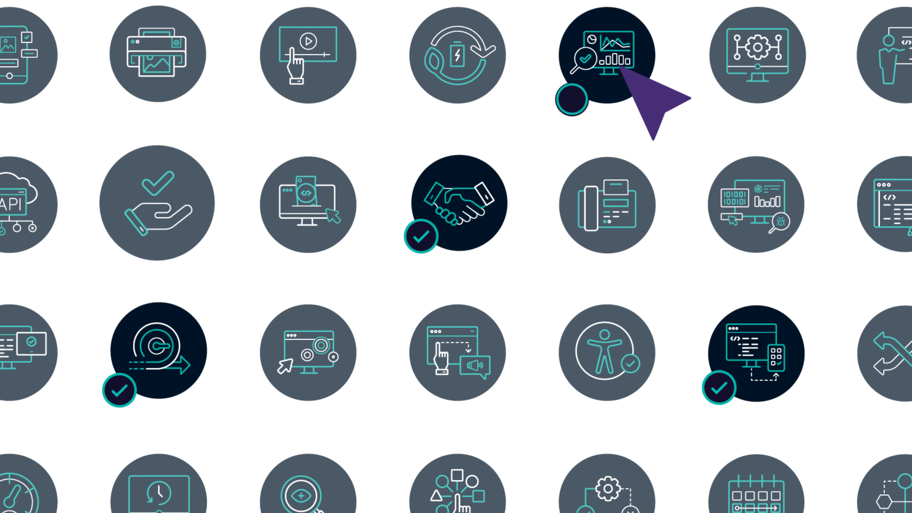
pyautogui.scroll(-3)
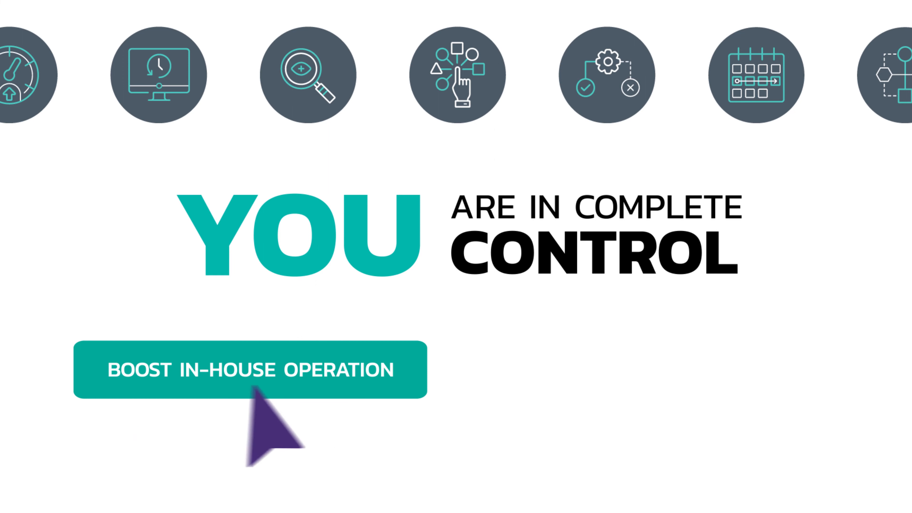
pyautogui.moveTo(430, 389)
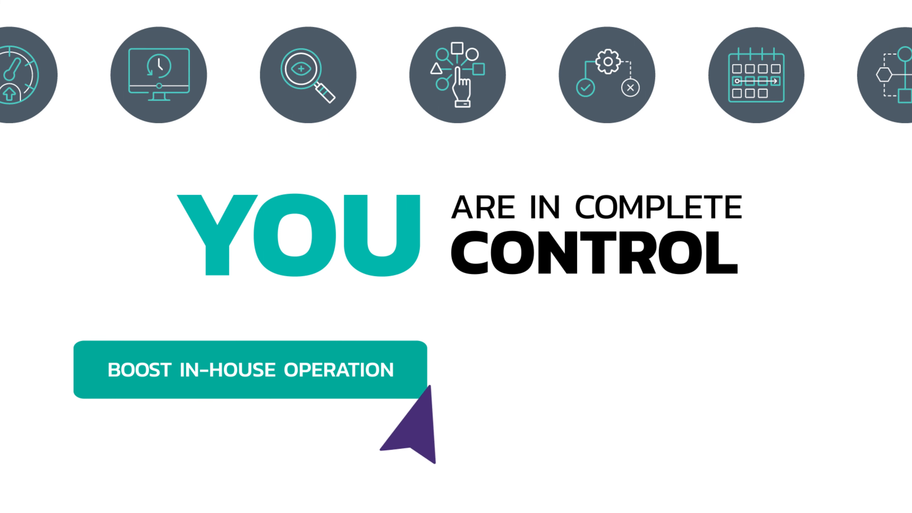